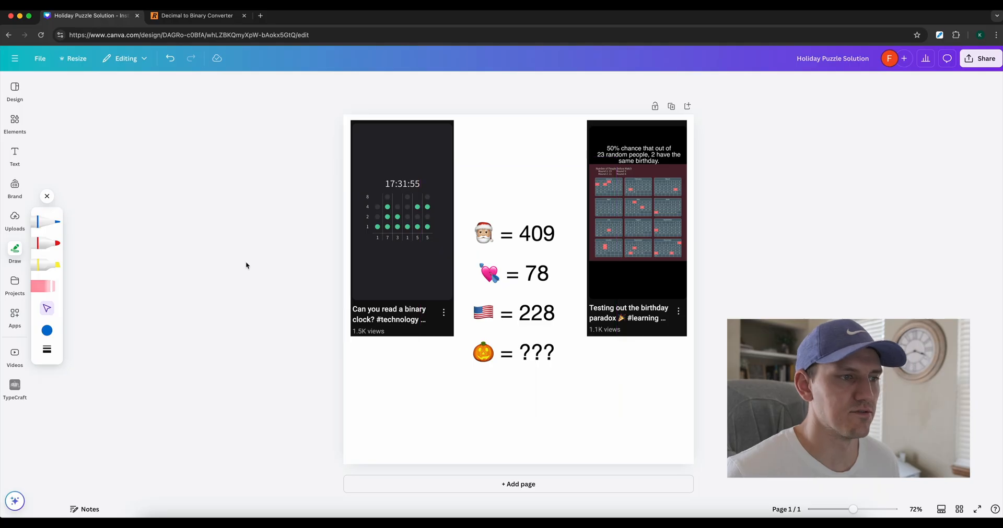
mouse_move(142, 302)
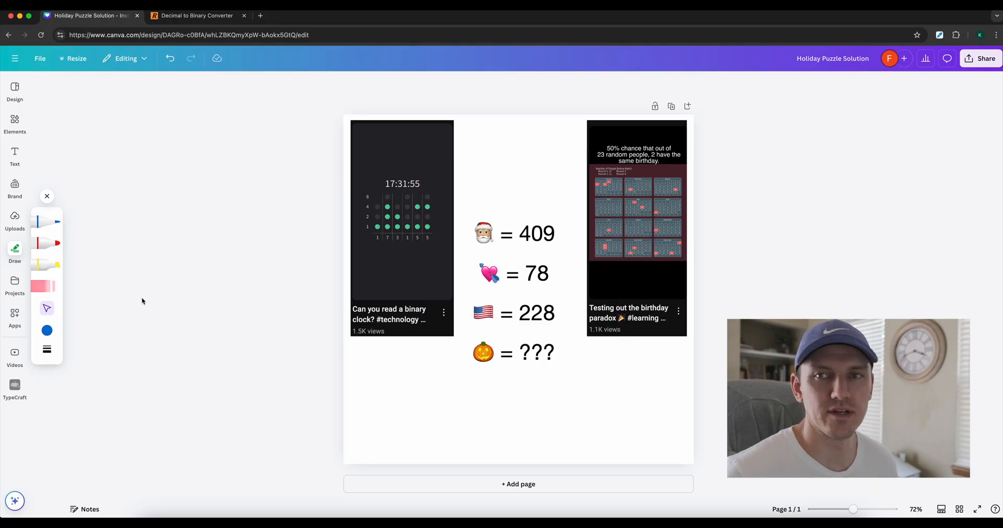
mouse_move(184, 294)
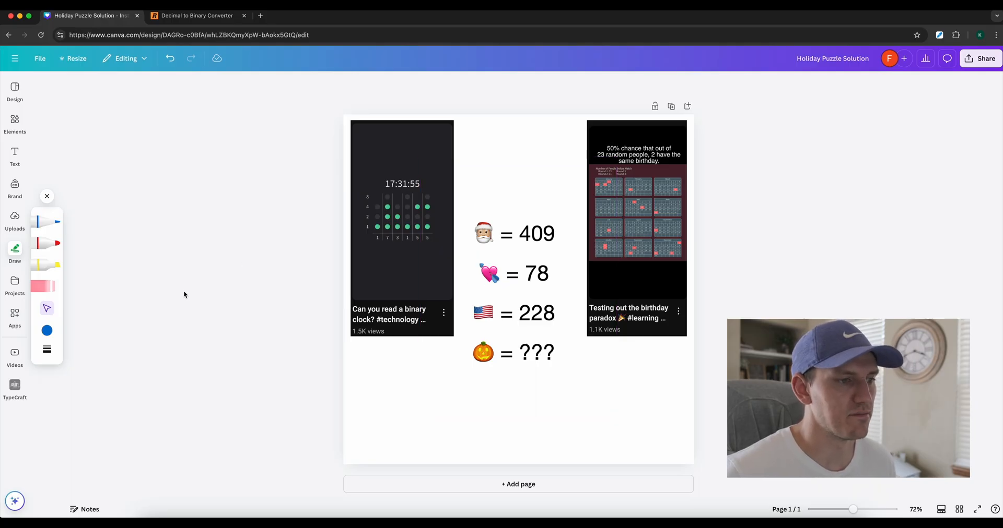
mouse_move(211, 278)
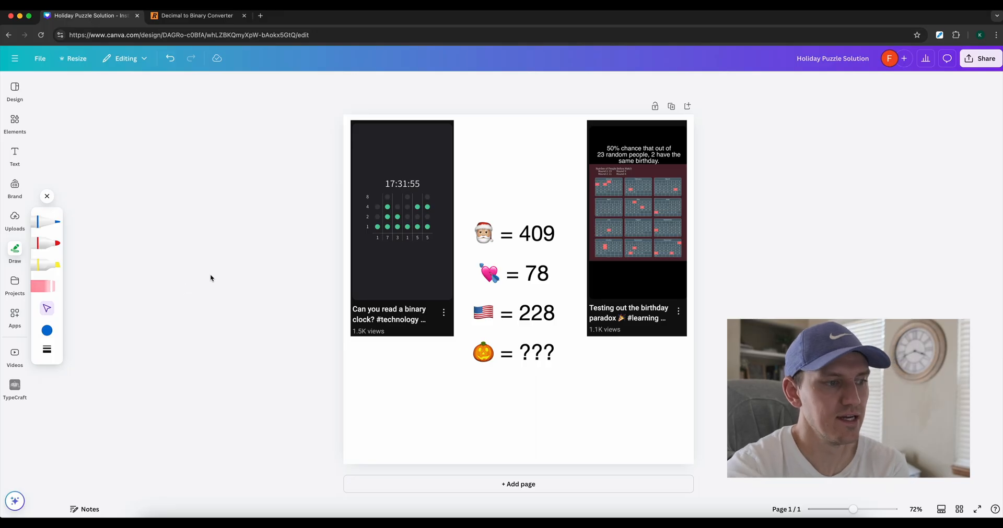
mouse_move(310, 317)
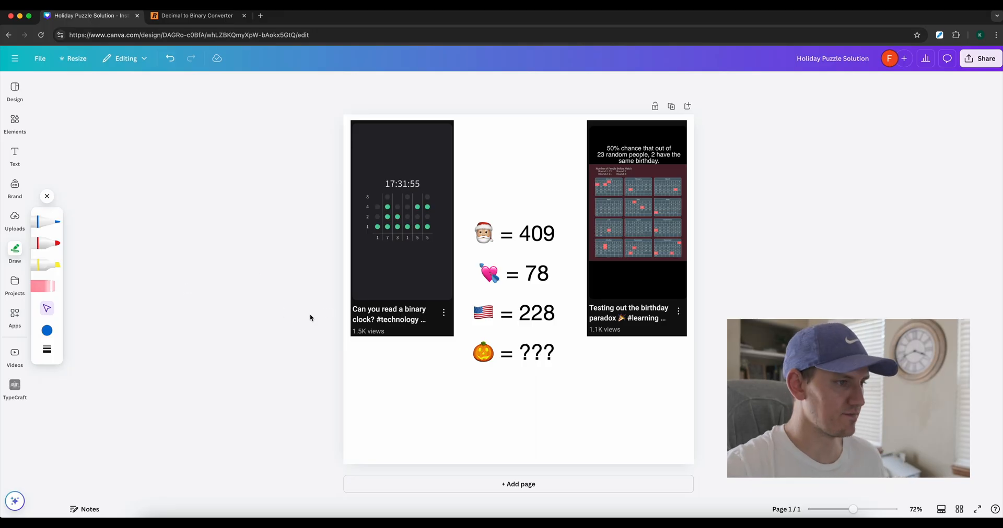
mouse_move(344, 316)
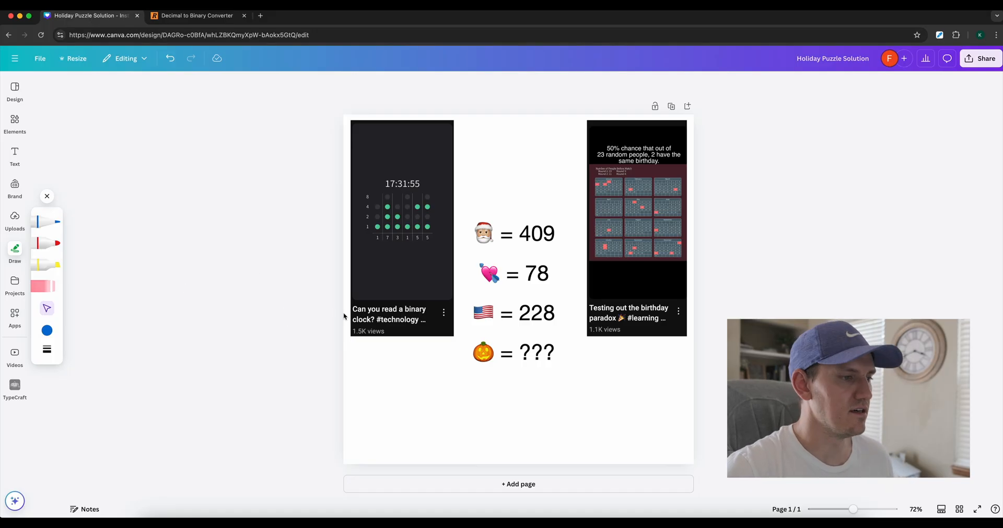
mouse_move(349, 491)
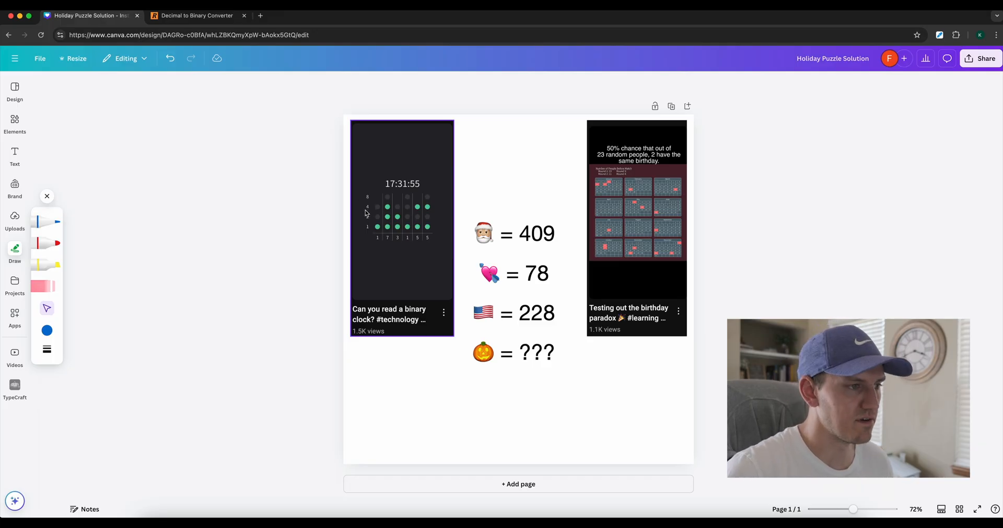
Step: Remove the video thumbnails and place 110011001, 1001110 and 11100100 beside the 409, 78 and 228 equations
click(636, 227)
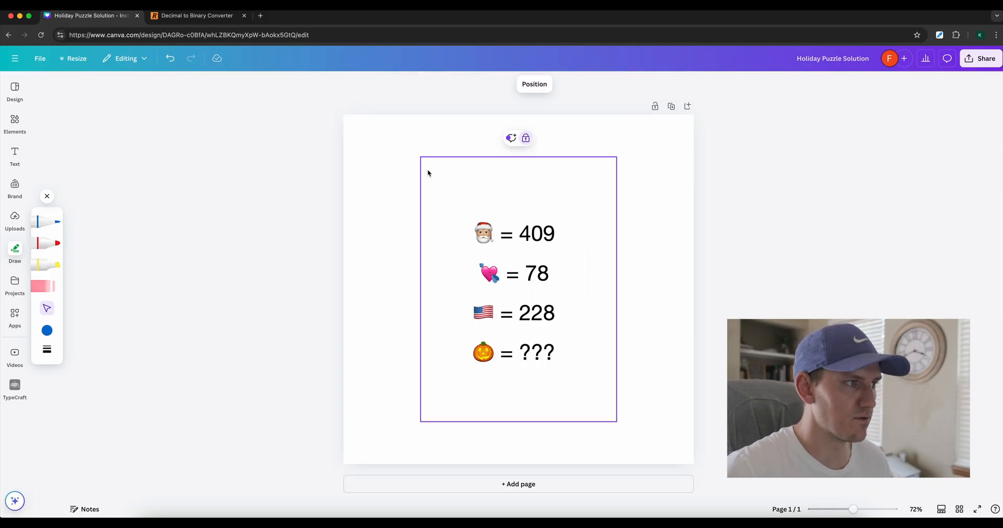
click(198, 15)
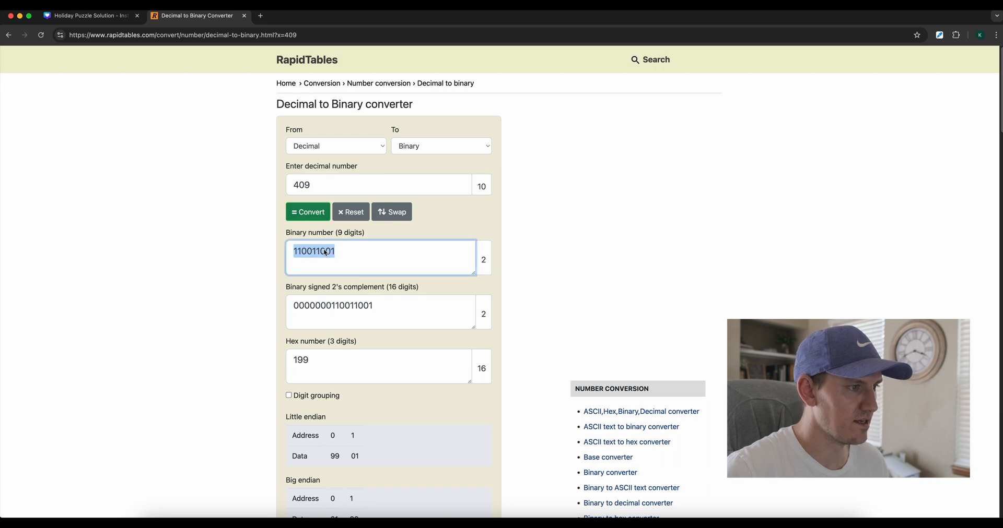
click(89, 16)
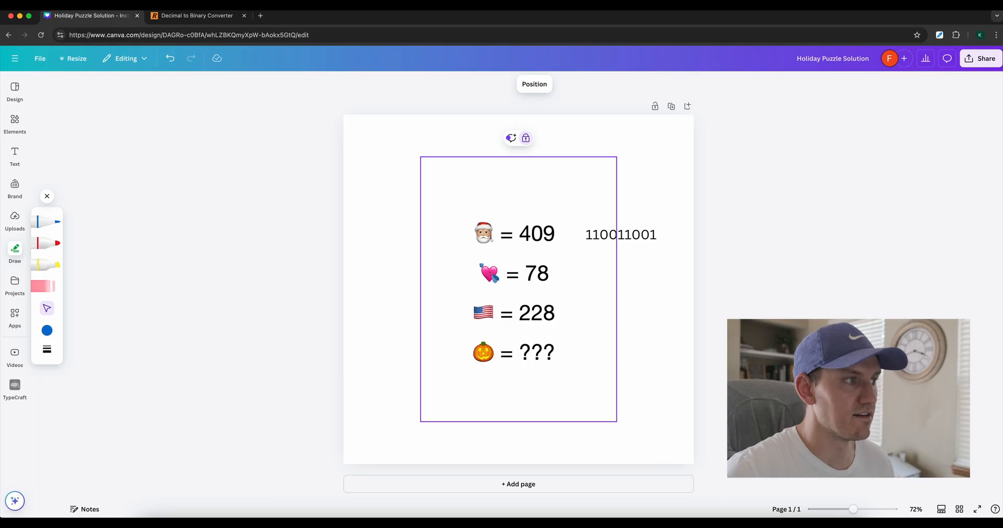
click(197, 16)
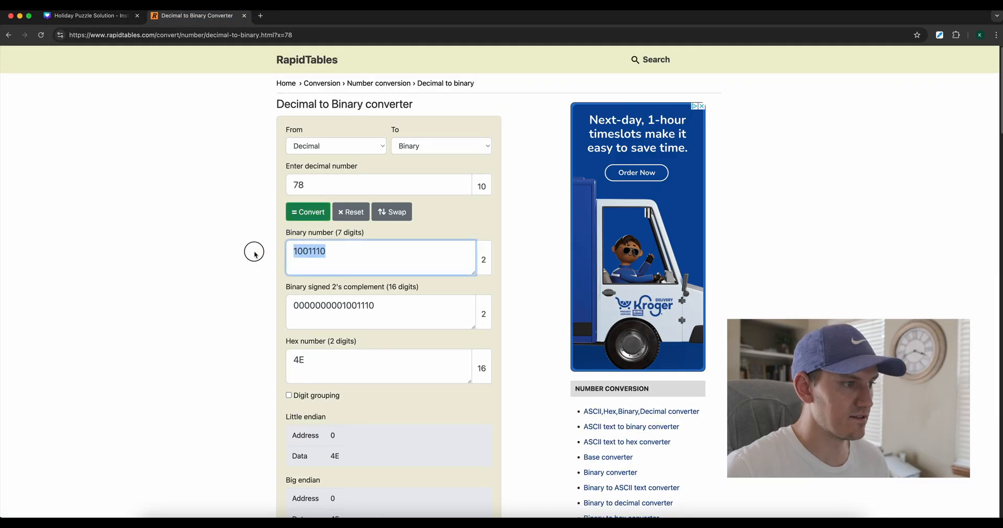
click(90, 15)
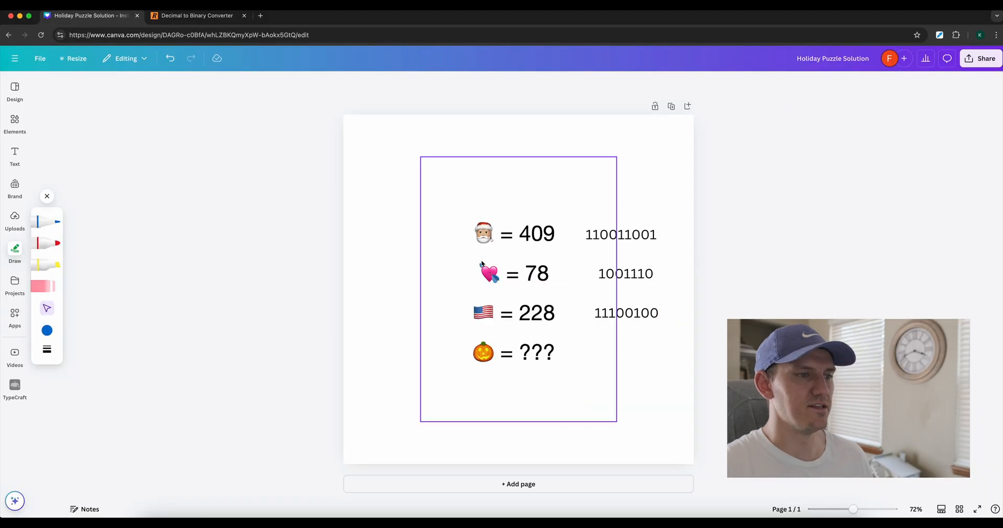
click(340, 257)
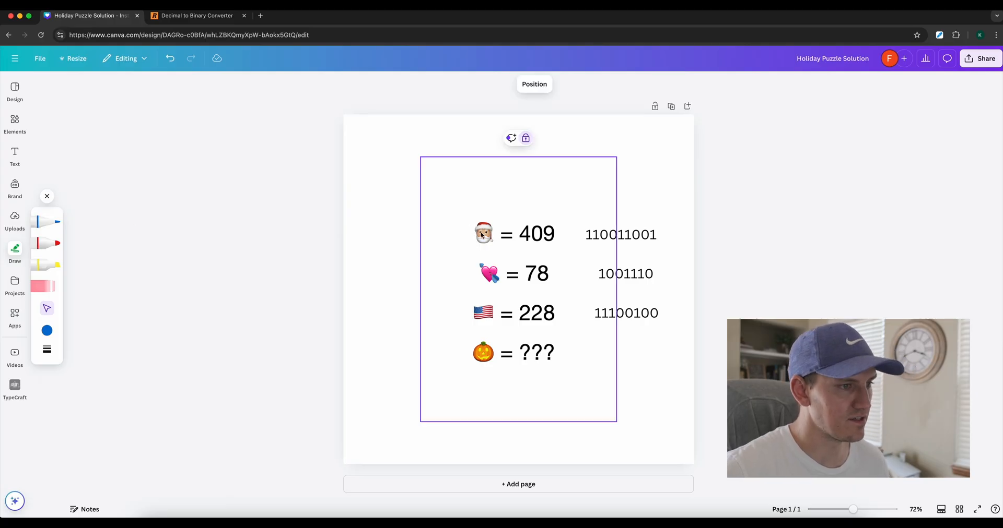
Step: Add date labels 12/25 beside the Santa equation and 2/14 beside the heart equation
click(15, 156)
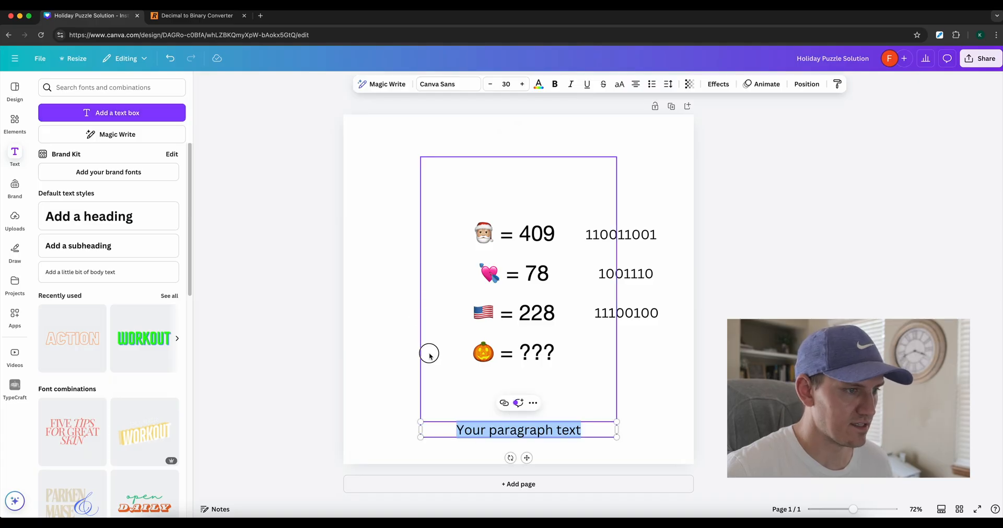
text(12/25)
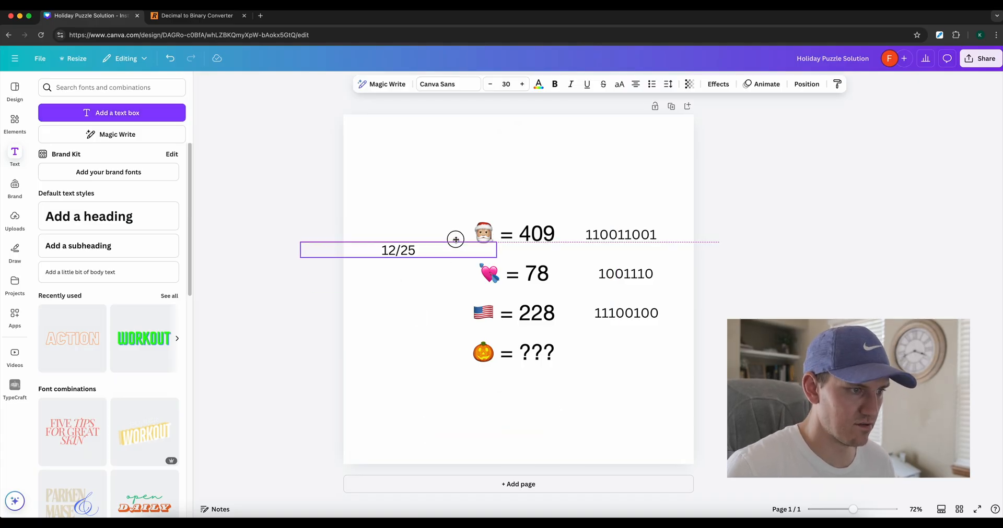
drag(398, 249, 403, 271)
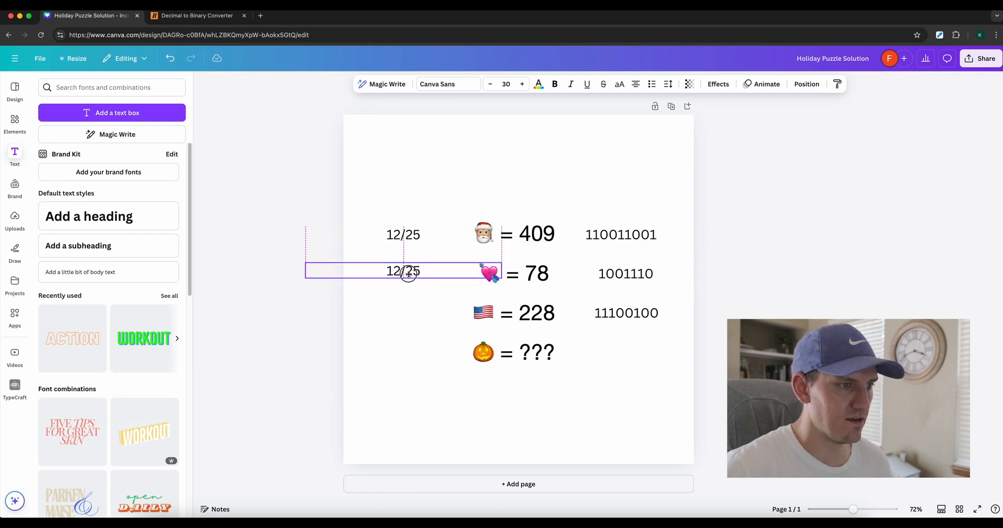
text(2/14)
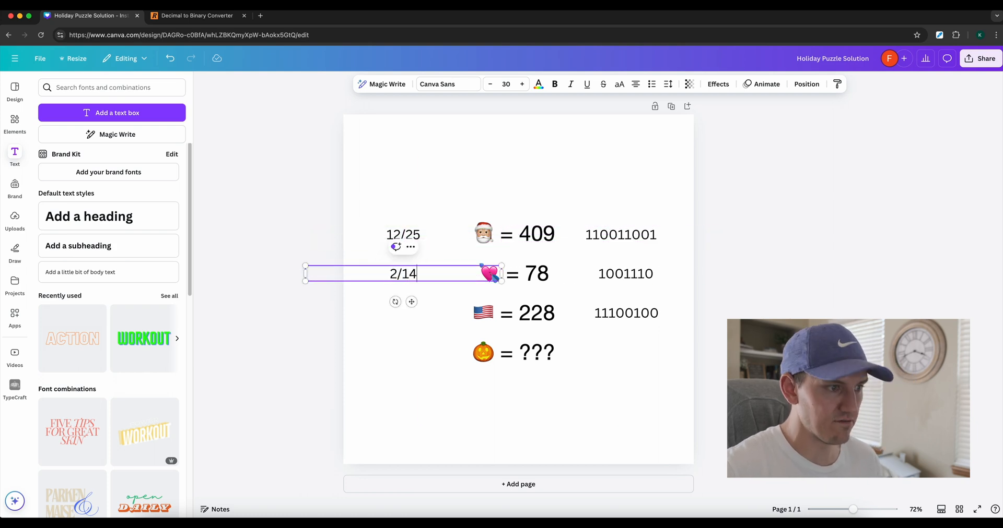
mouse_move(422, 325)
text(10/31)
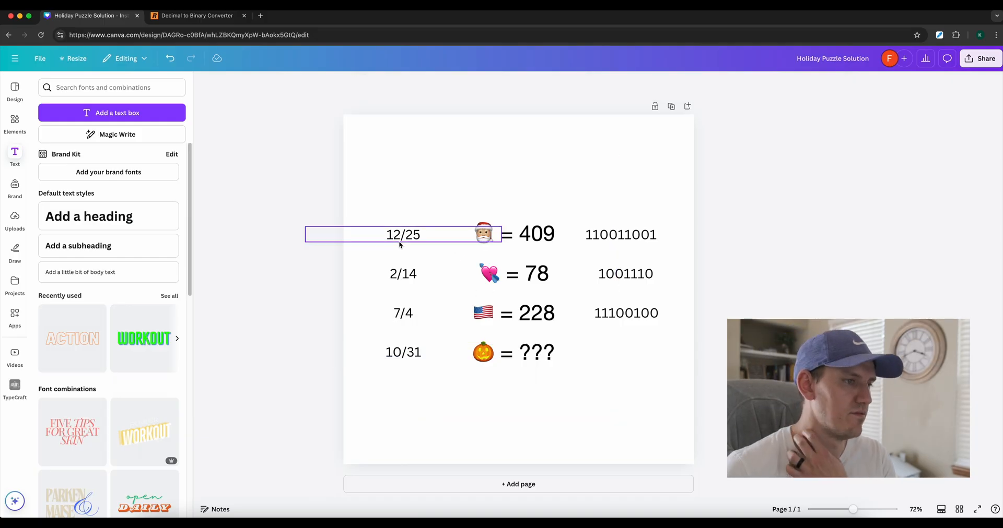
Step: Convert 12 and 25 in RapidTables and rewrite the Santa row's binary as 1100 11001
click(197, 16)
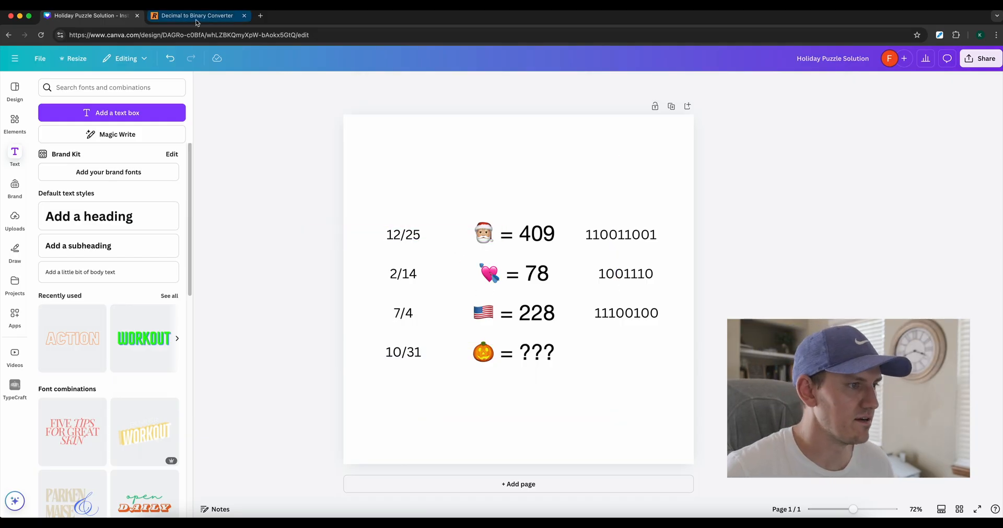
click(196, 16)
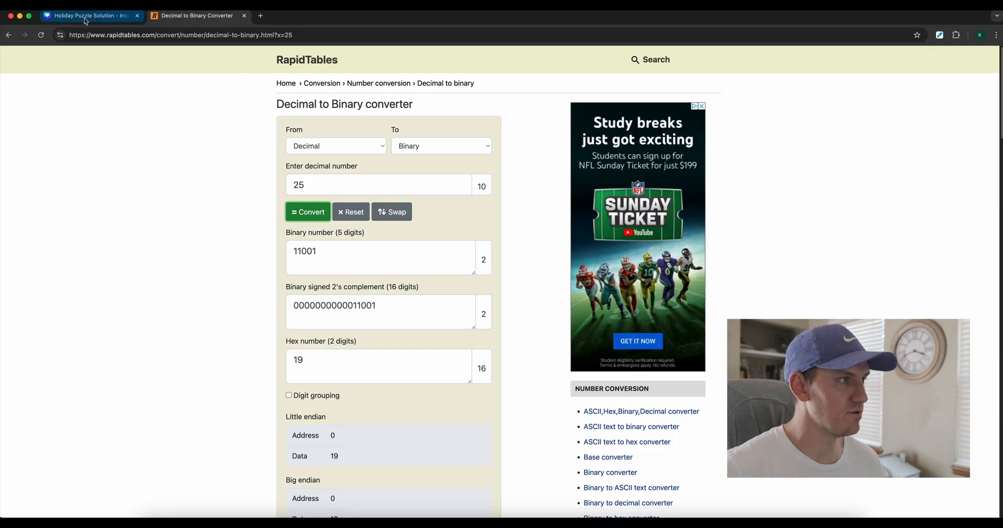
click(90, 16)
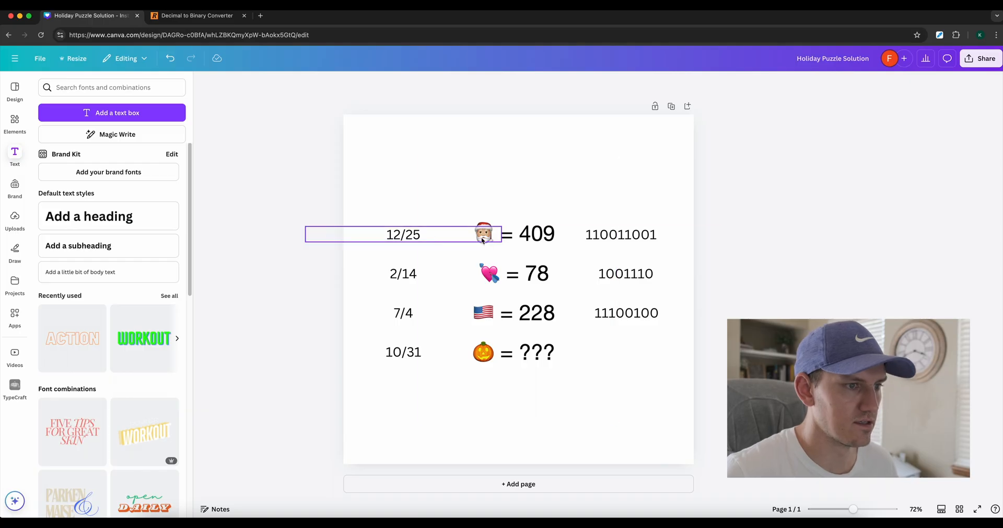
click(619, 234)
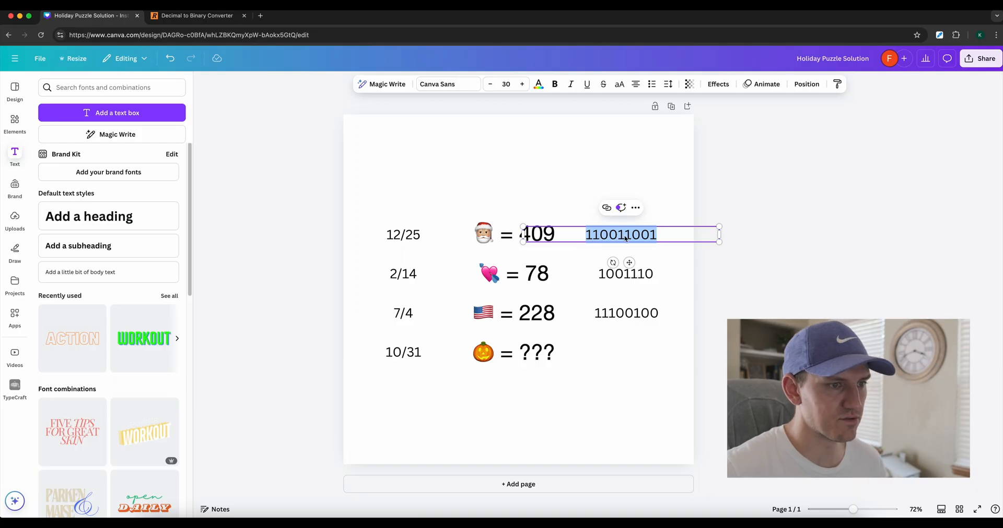
click(196, 16)
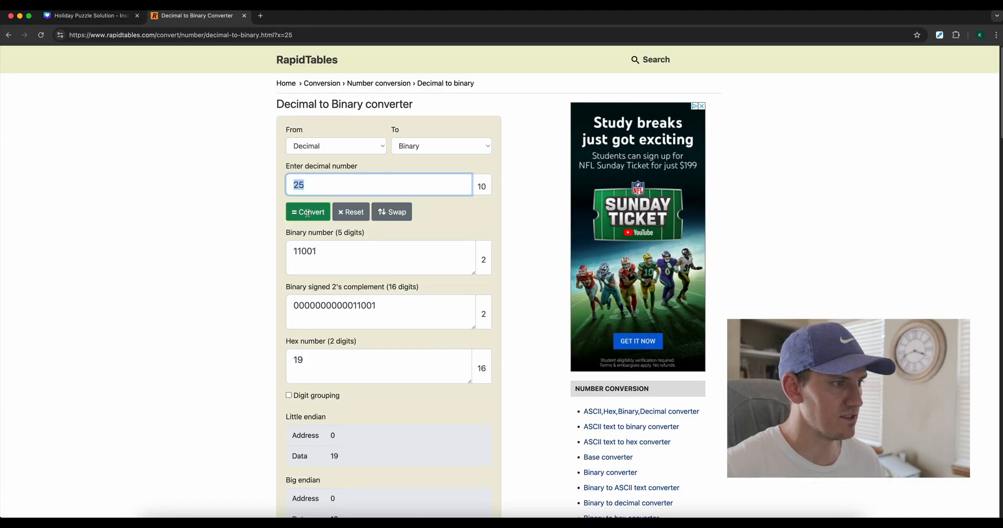
click(307, 212)
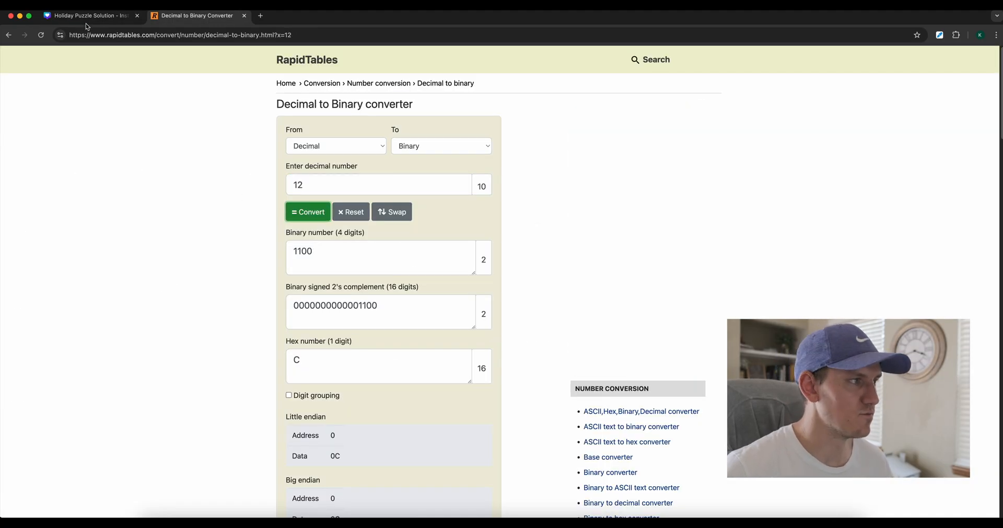
click(90, 15)
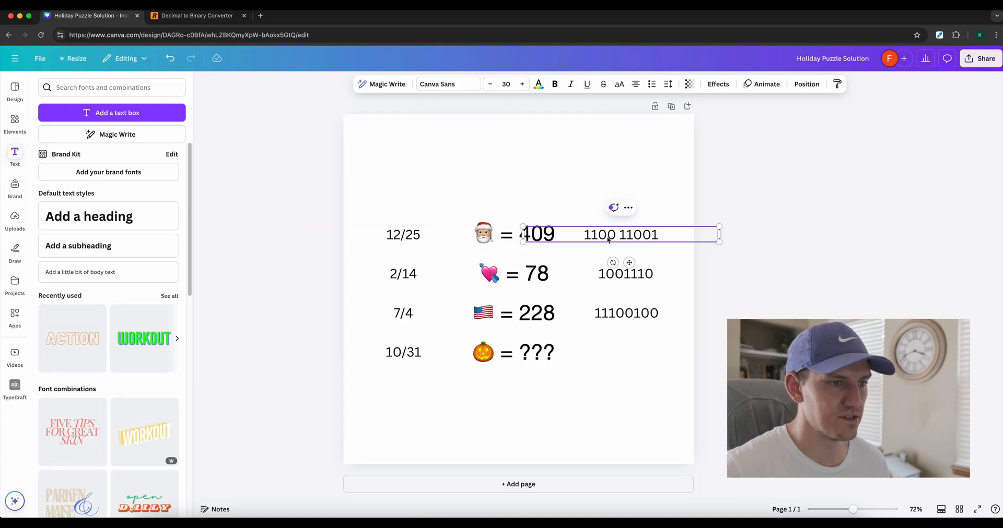
Step: Insert slashes so the Santa, heart and flag binaries read 1100 / 11001, 10/01110 and 111 / 00100
click(403, 235)
text( /)
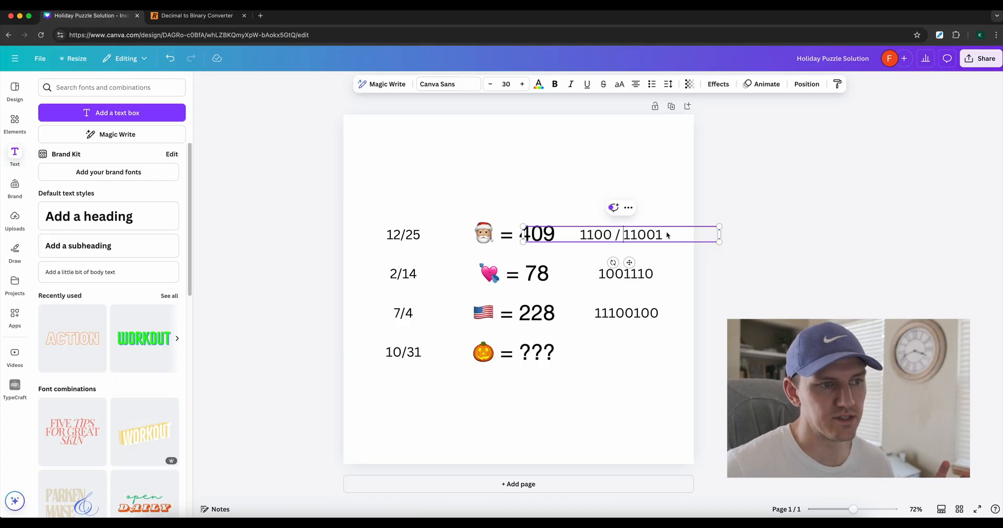
click(623, 273)
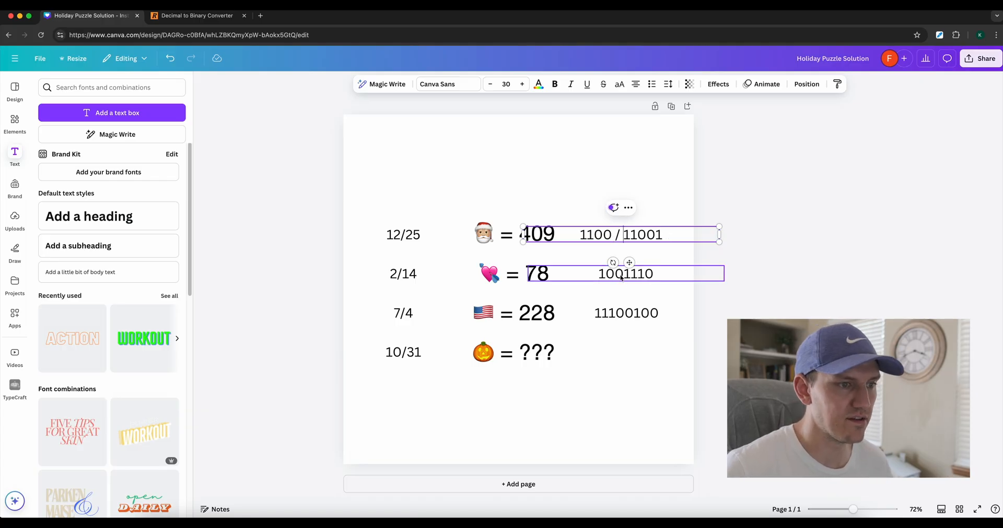
click(625, 274)
text(/)
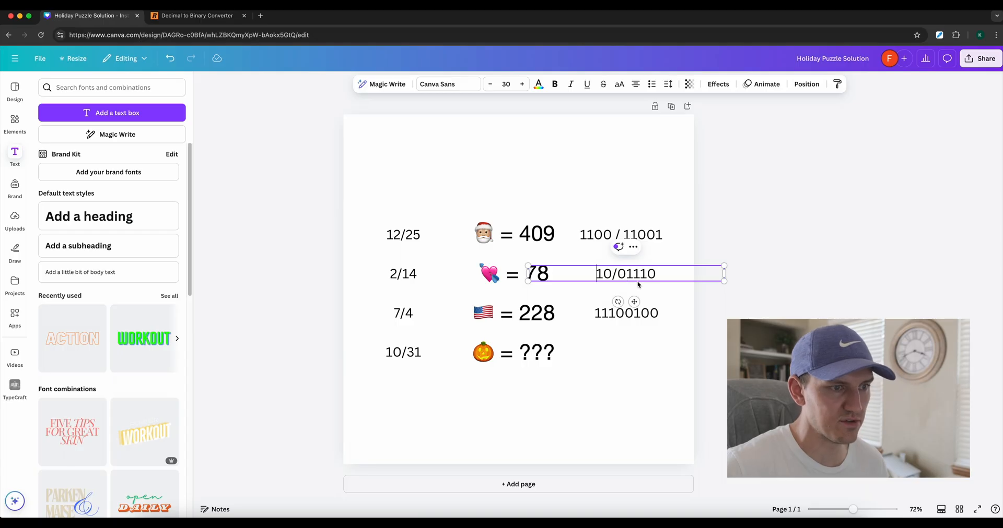
click(626, 313)
text( / )
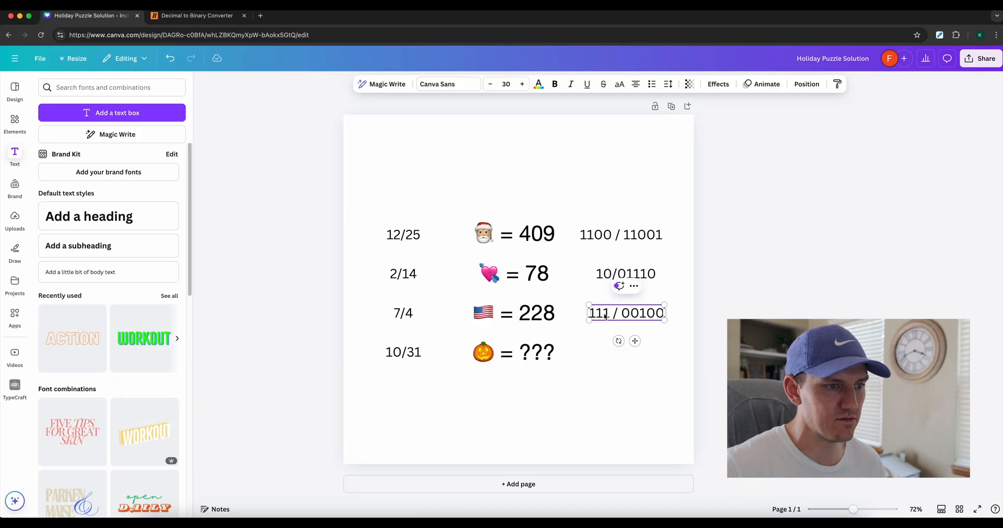
click(403, 352)
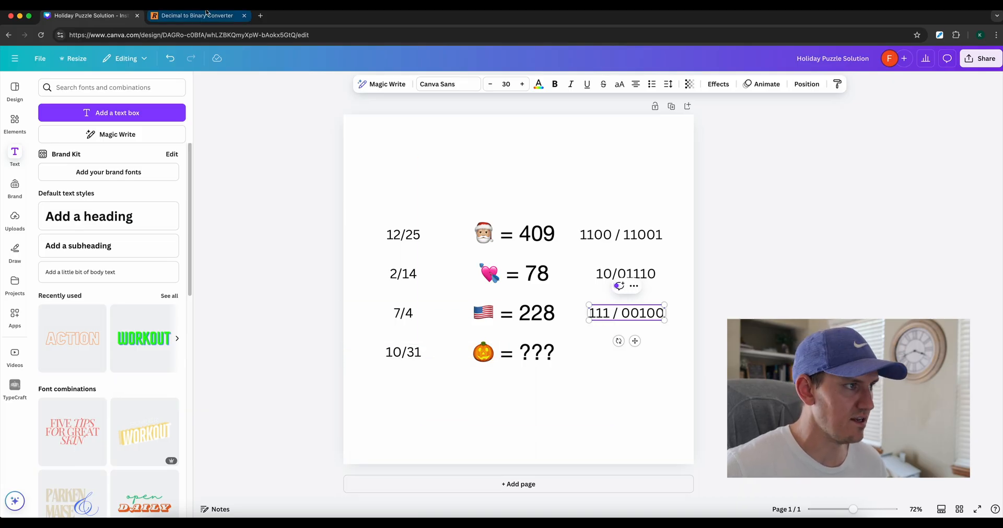
Step: Convert 10 and 31, write 101011111 beside the pumpkin, and decode it back to 351
click(196, 15)
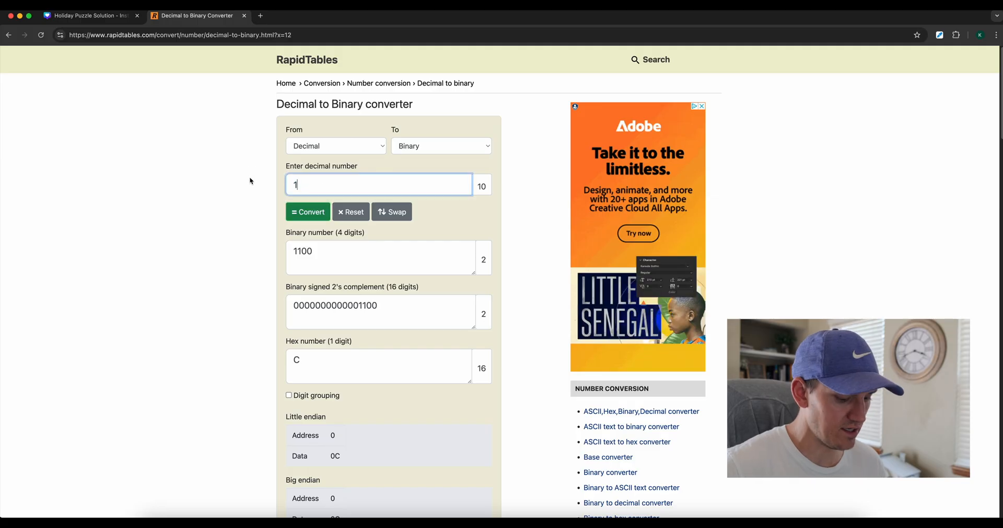
click(90, 15)
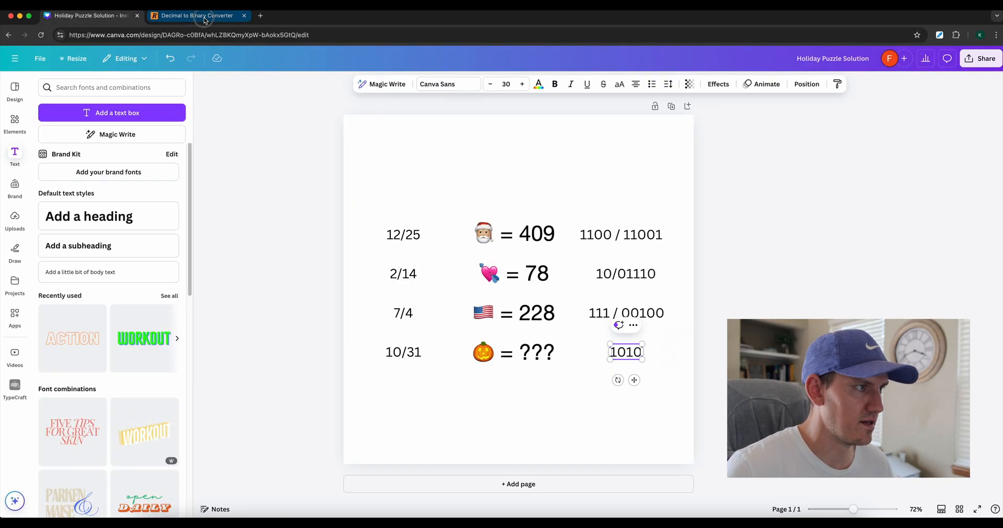
click(196, 16)
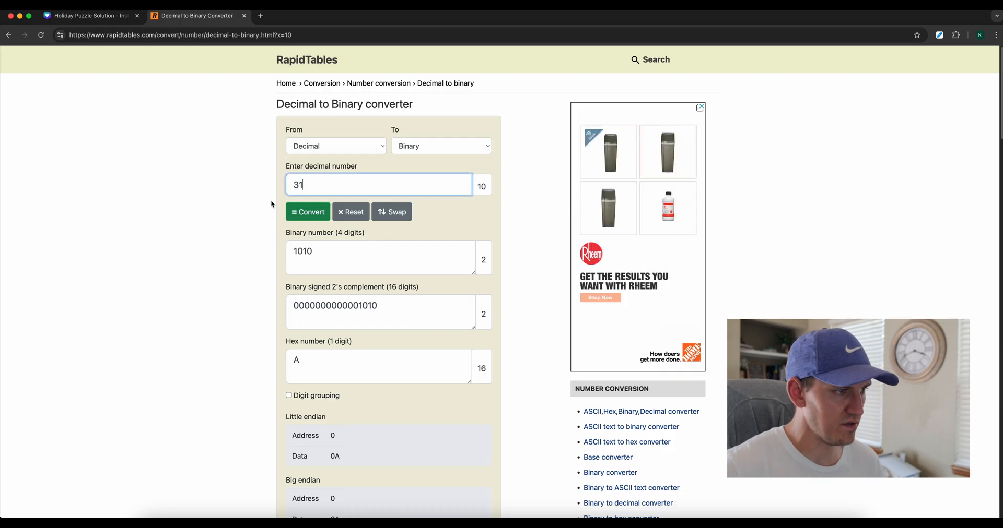
click(90, 16)
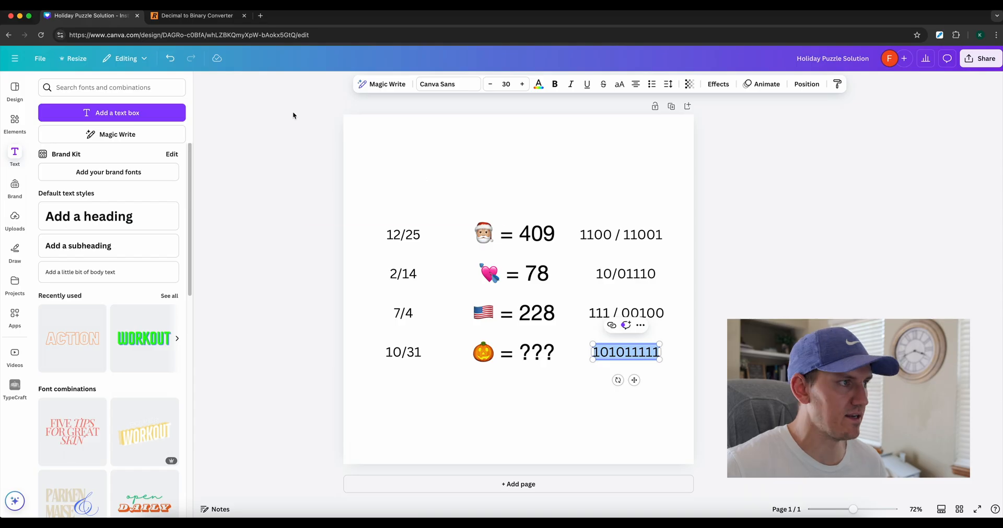
click(197, 16)
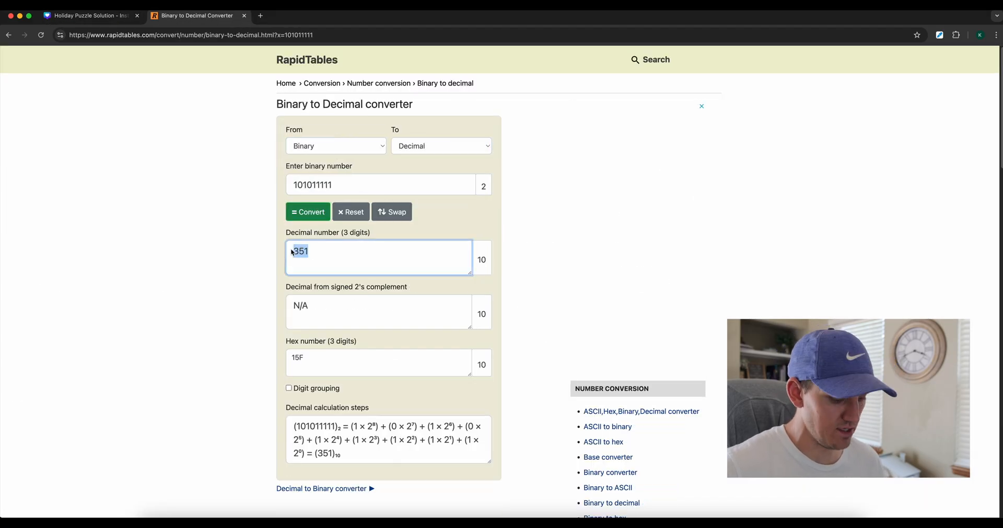
click(90, 16)
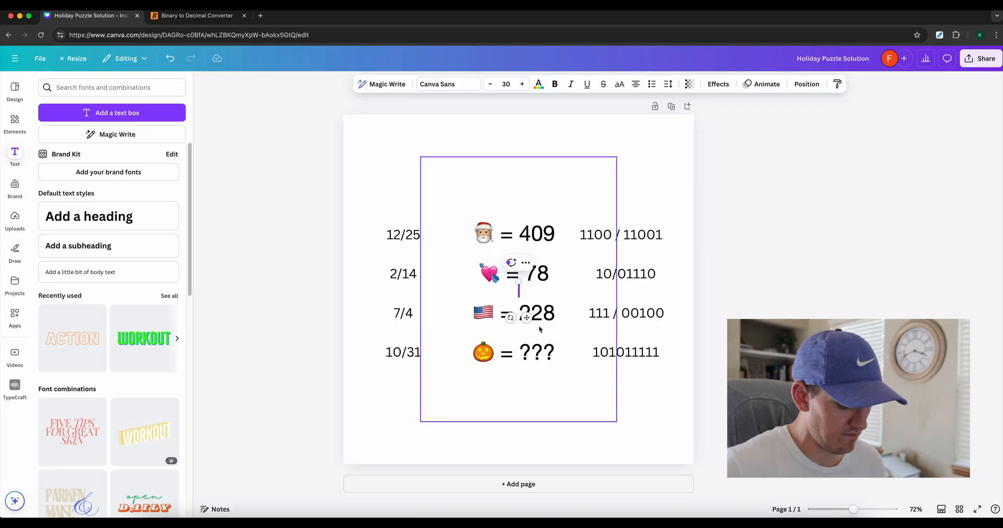